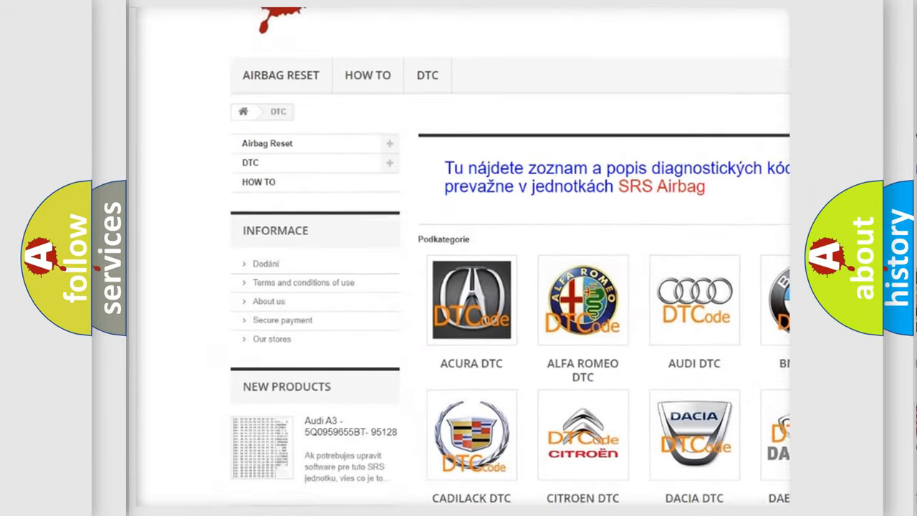
{"action": "scroll", "scroll_direction": "down", "scroll_amount": 3}
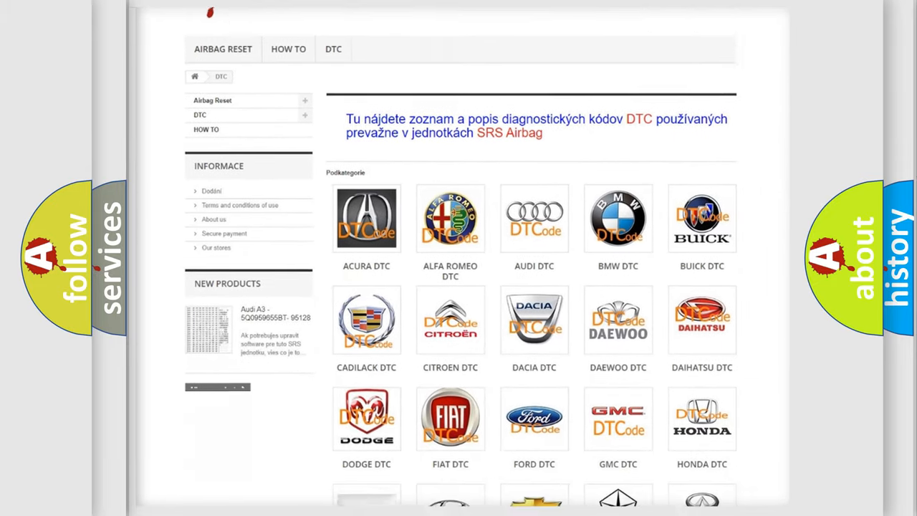
{"action": "scroll", "scroll_direction": "down", "scroll_amount": 3}
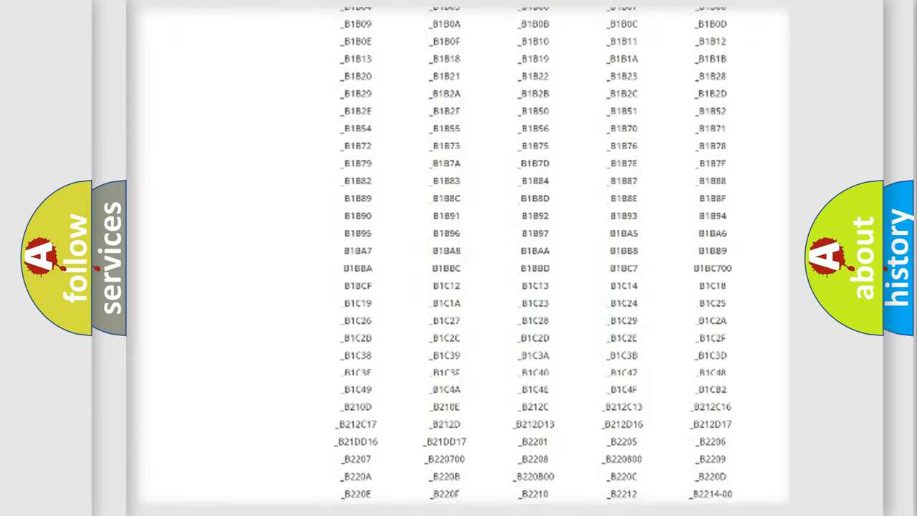
{"action": "scroll", "scroll_direction": "down", "scroll_amount": 3}
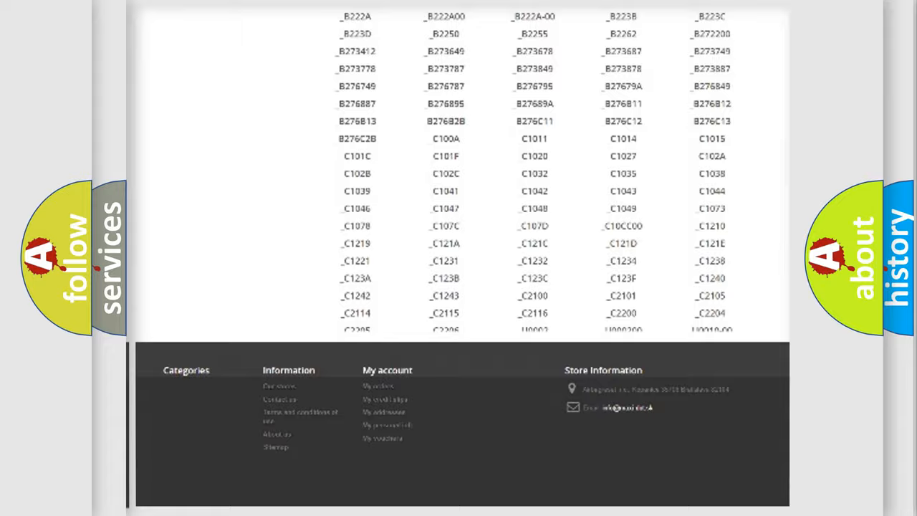
{"action": "scroll", "scroll_direction": "up", "scroll_amount": 3}
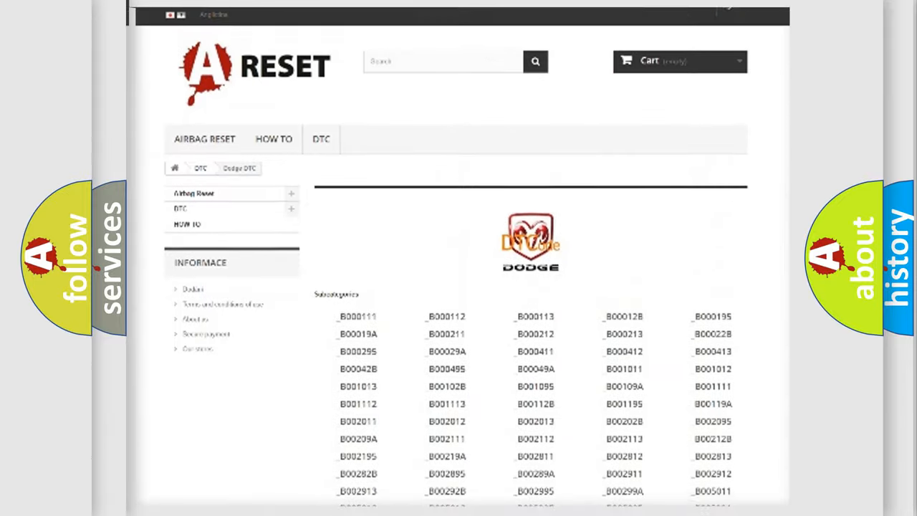
{"action": "scroll", "scroll_direction": "up", "scroll_amount": 3}
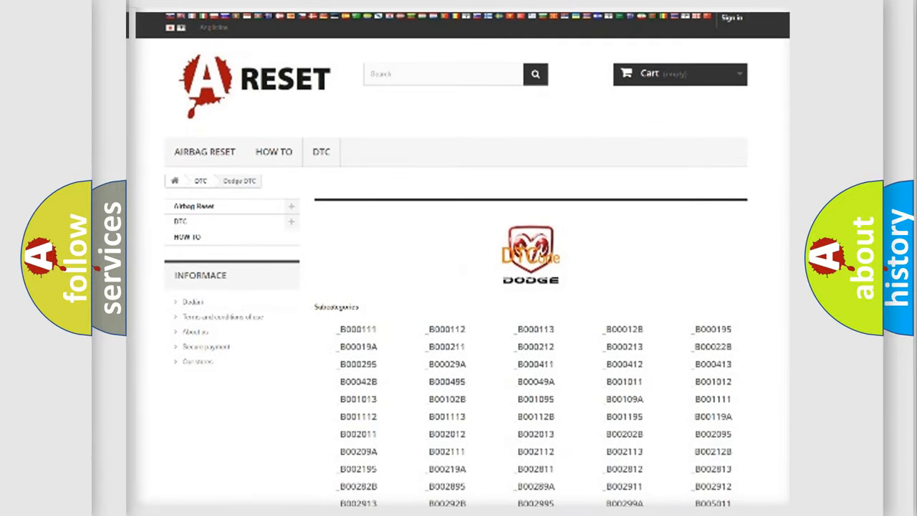